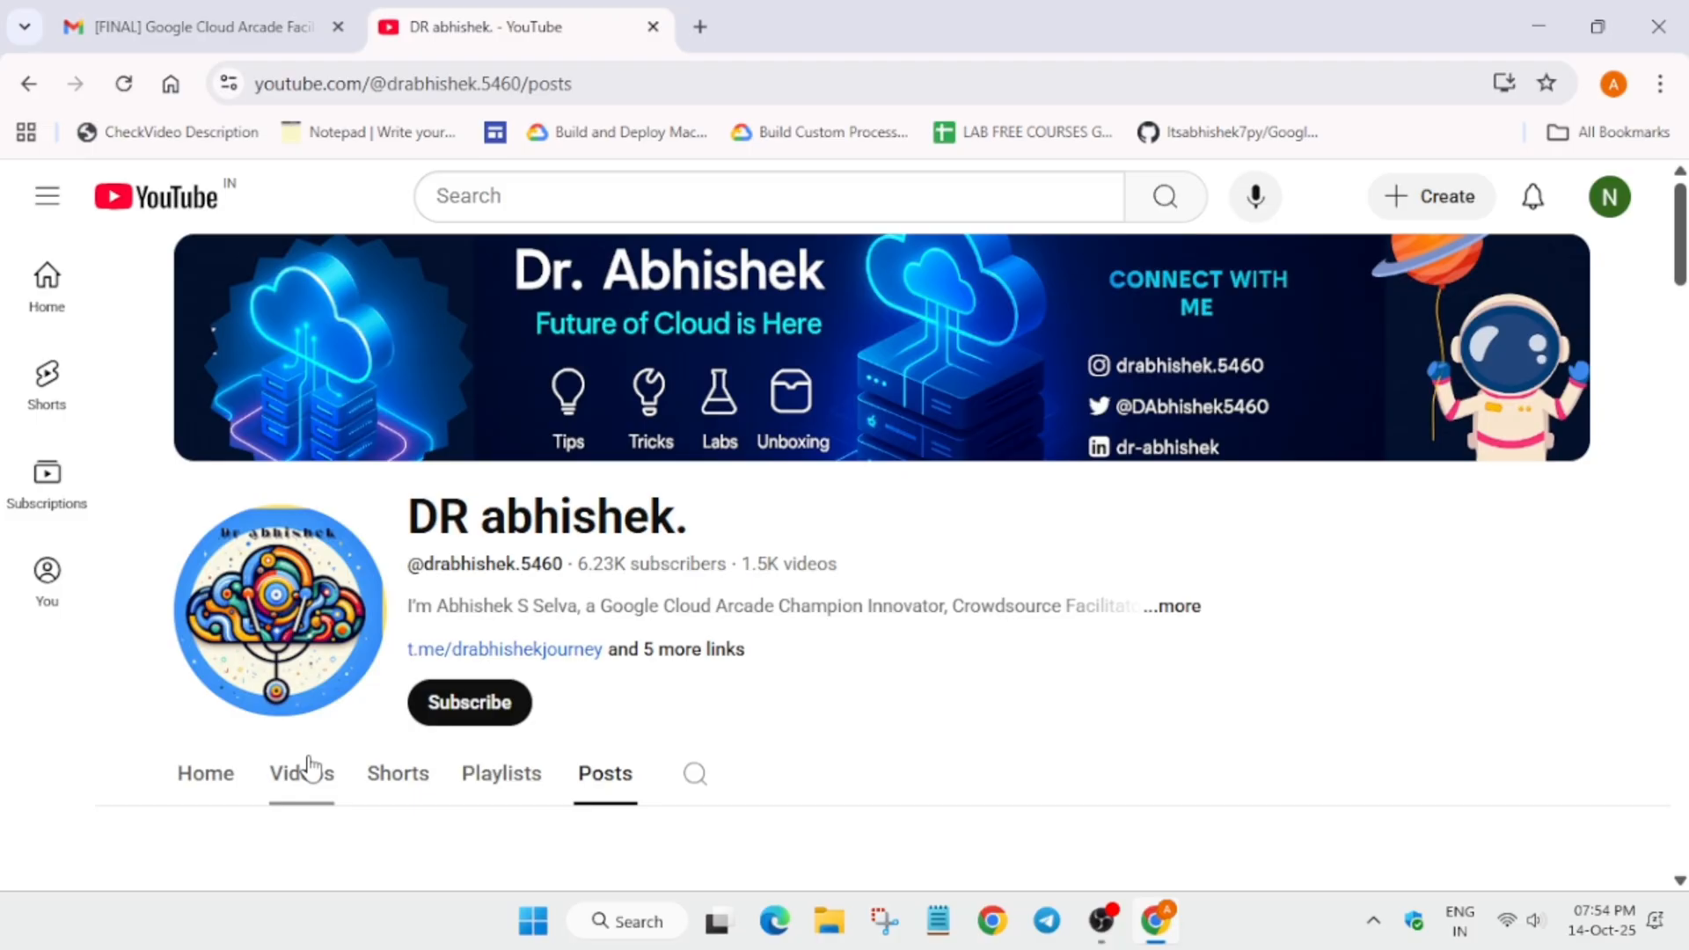
# Browse the DR abhishek. channel's latest uploads in Videos, then return to the Gmail milestone report email
pyautogui.click(300, 774)
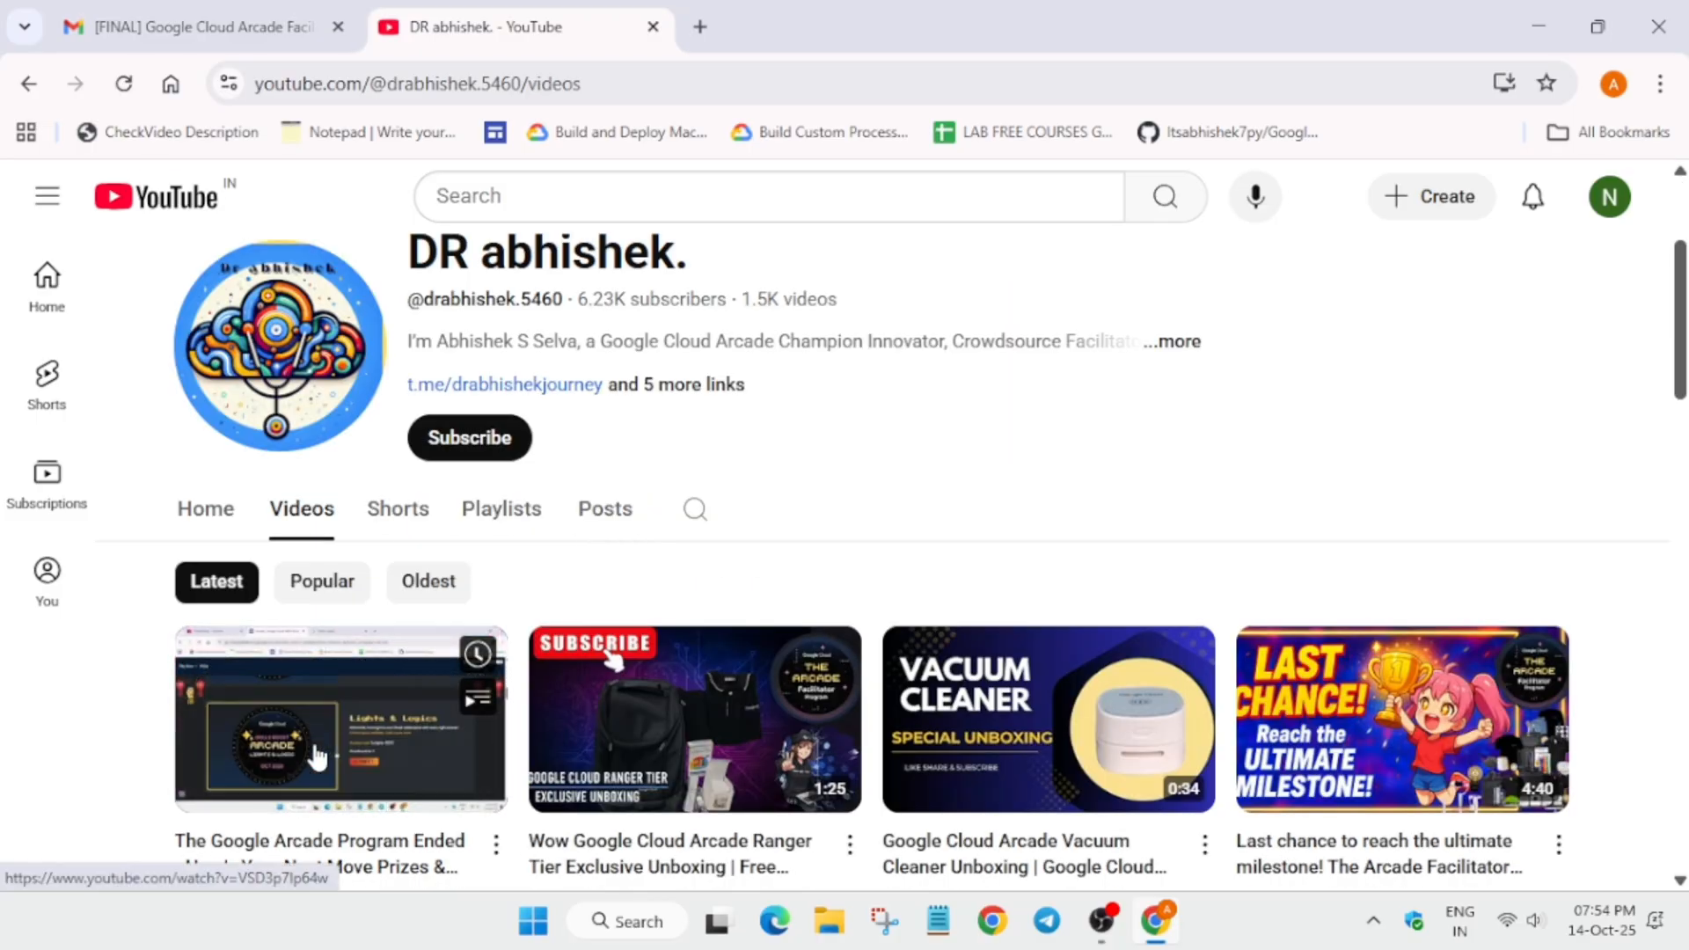
pyautogui.scroll(-3)
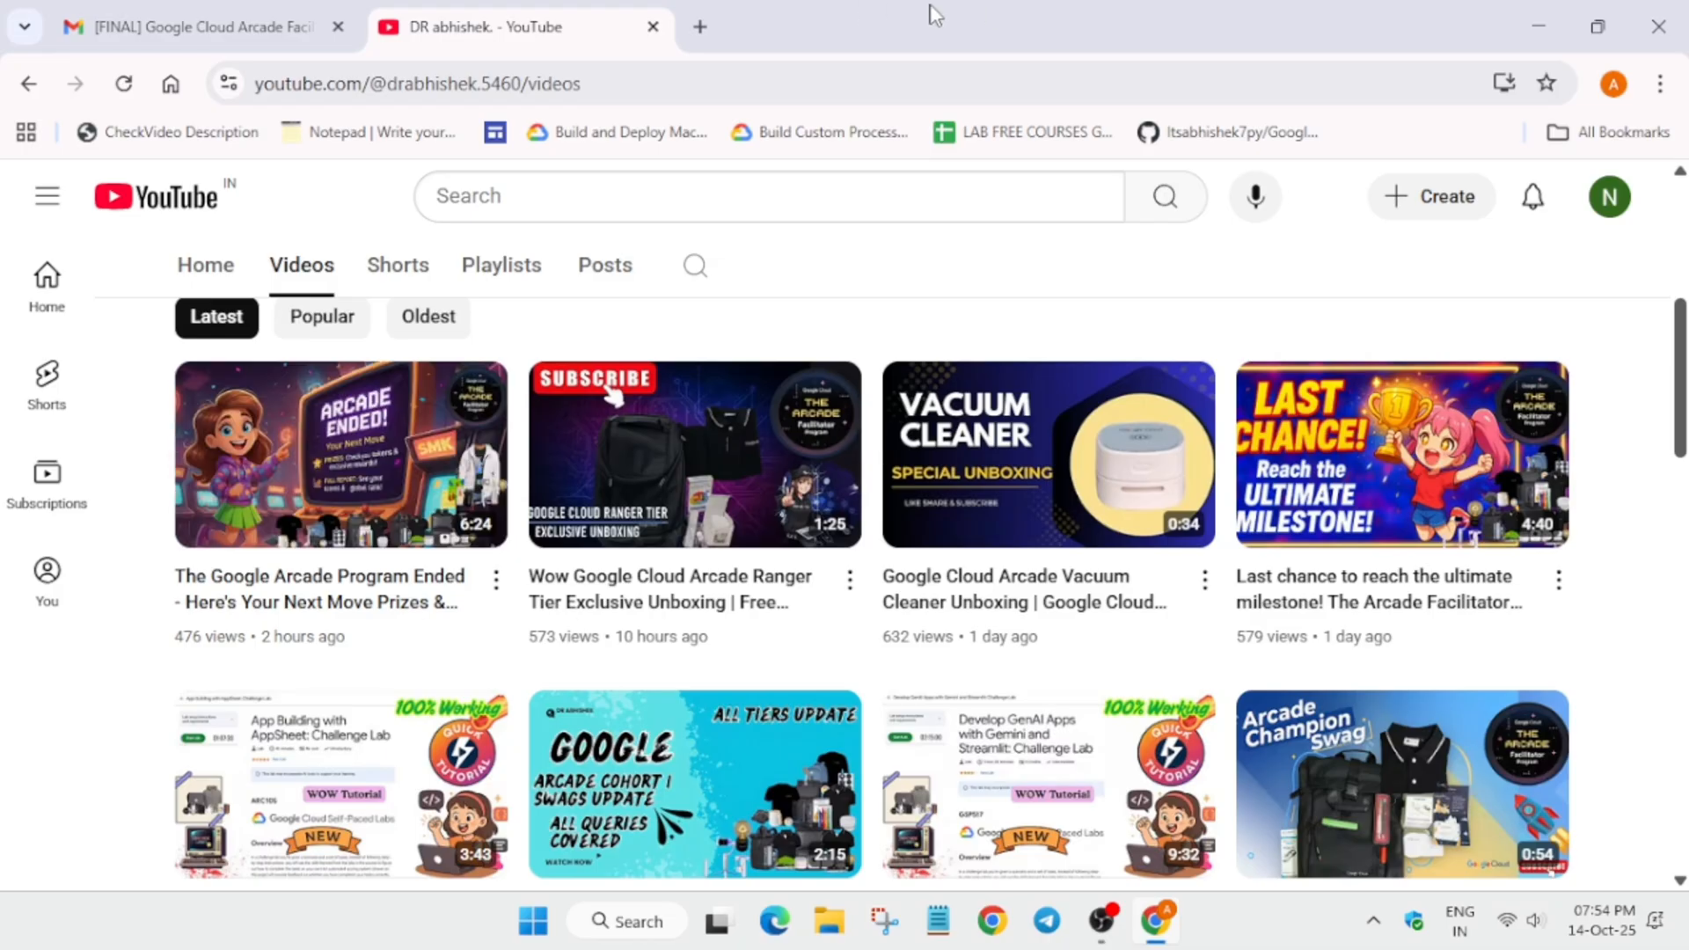
pyautogui.moveTo(1082, 266)
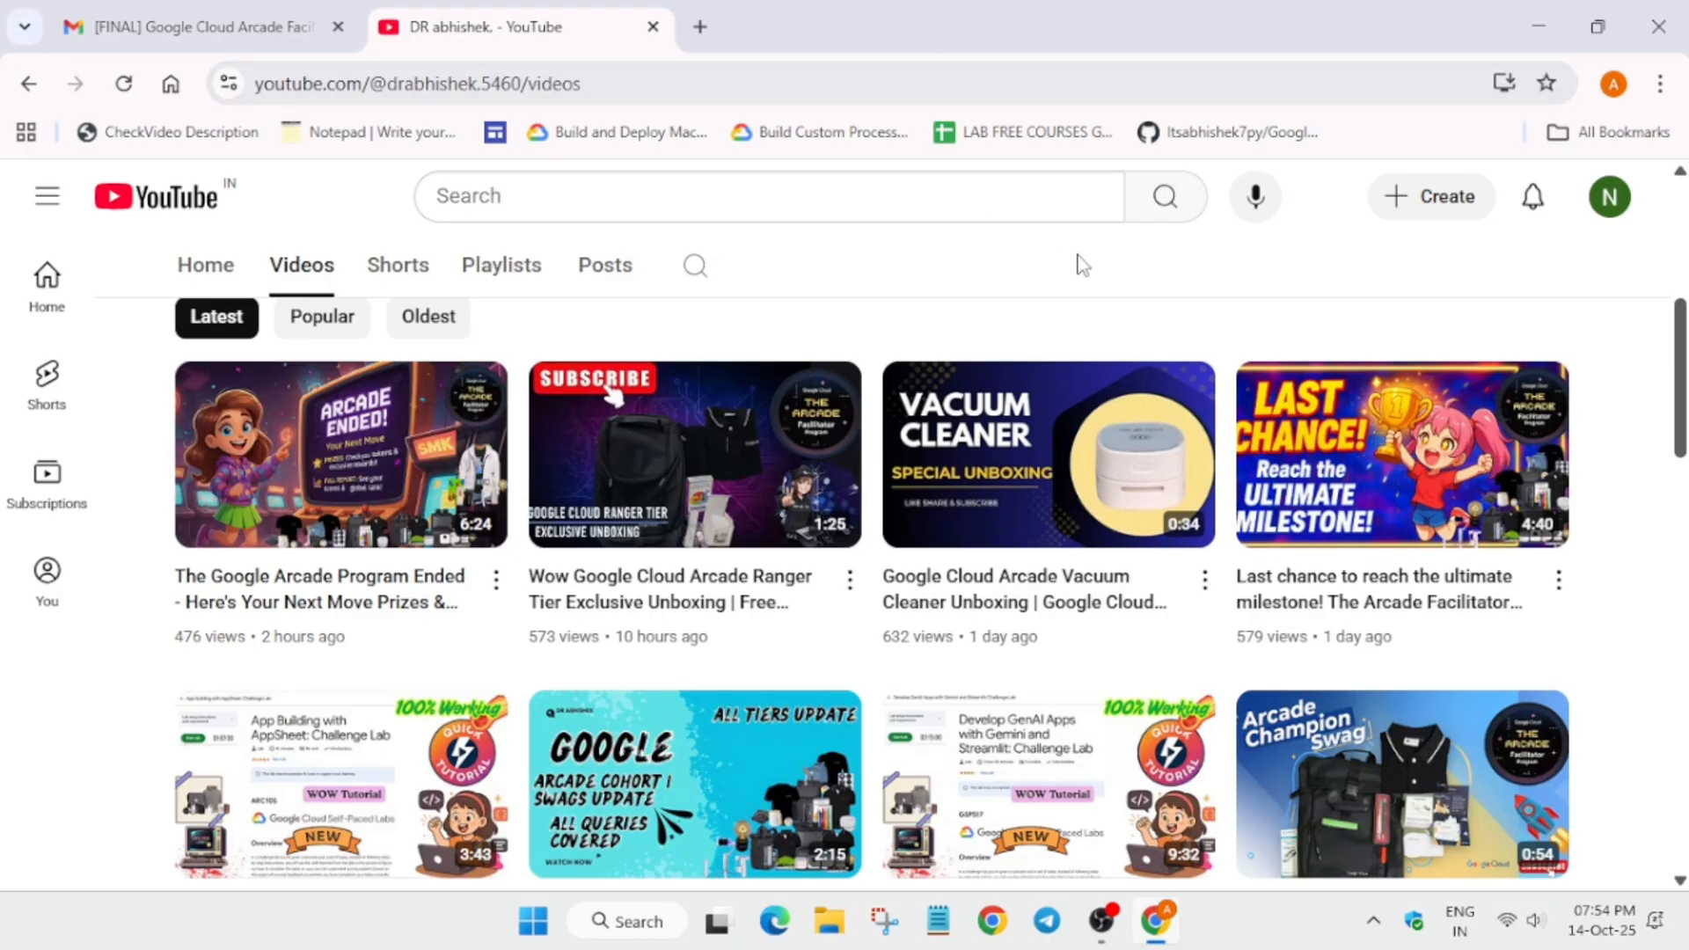
pyautogui.click(194, 26)
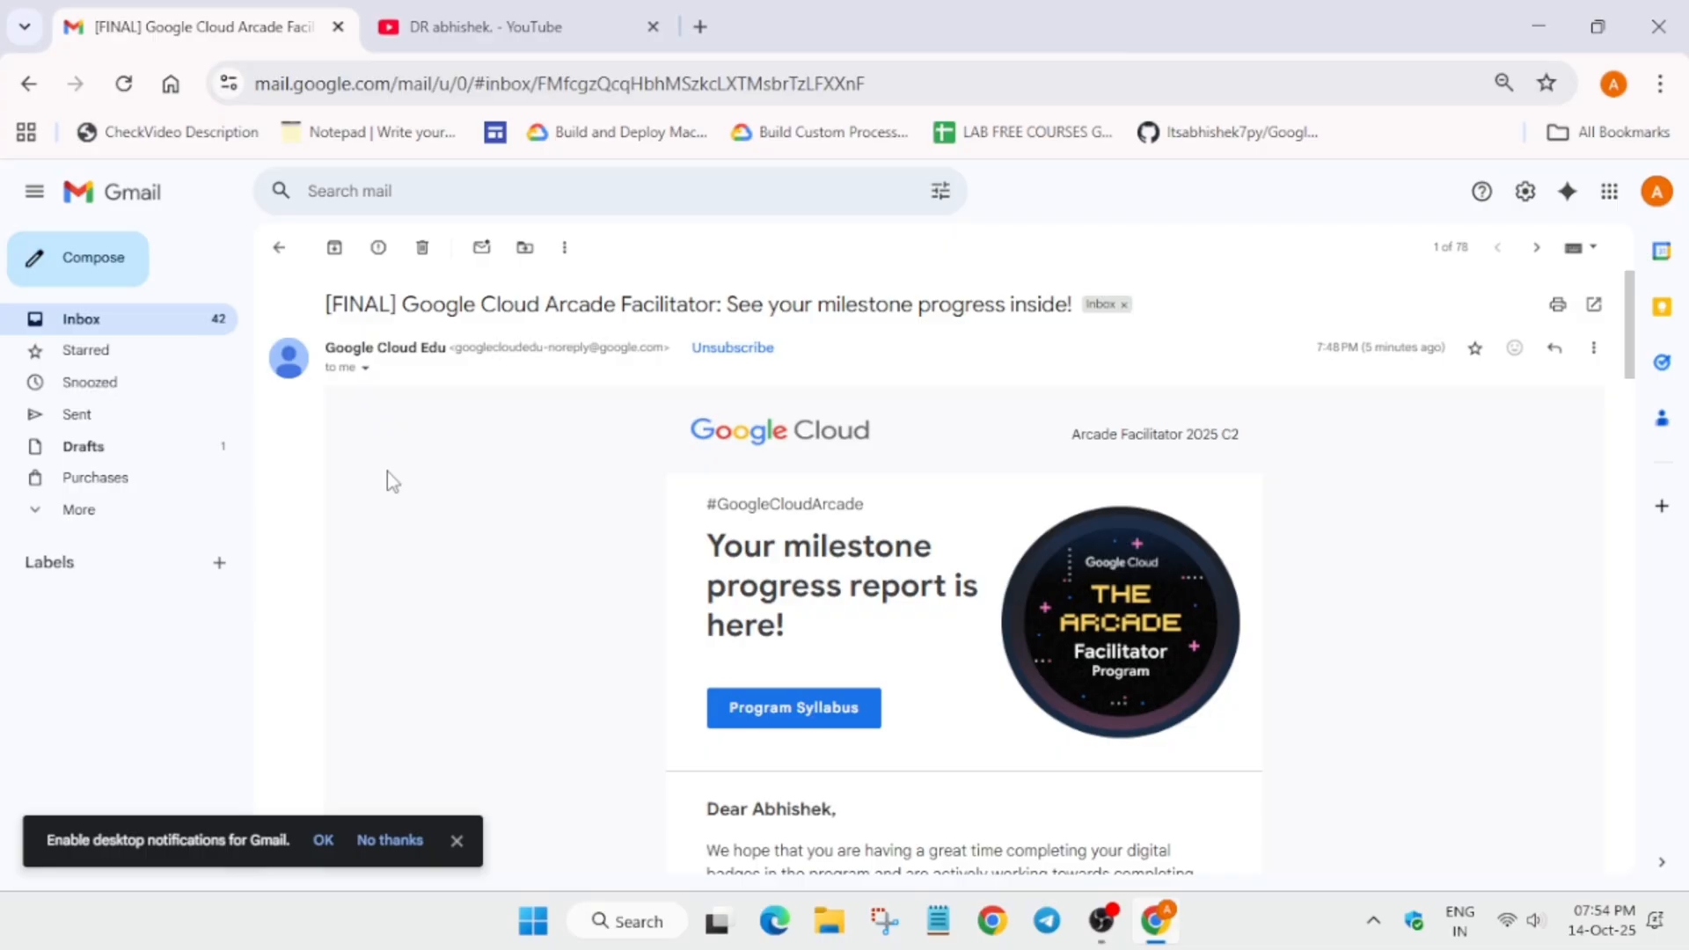
pyautogui.scroll(-3)
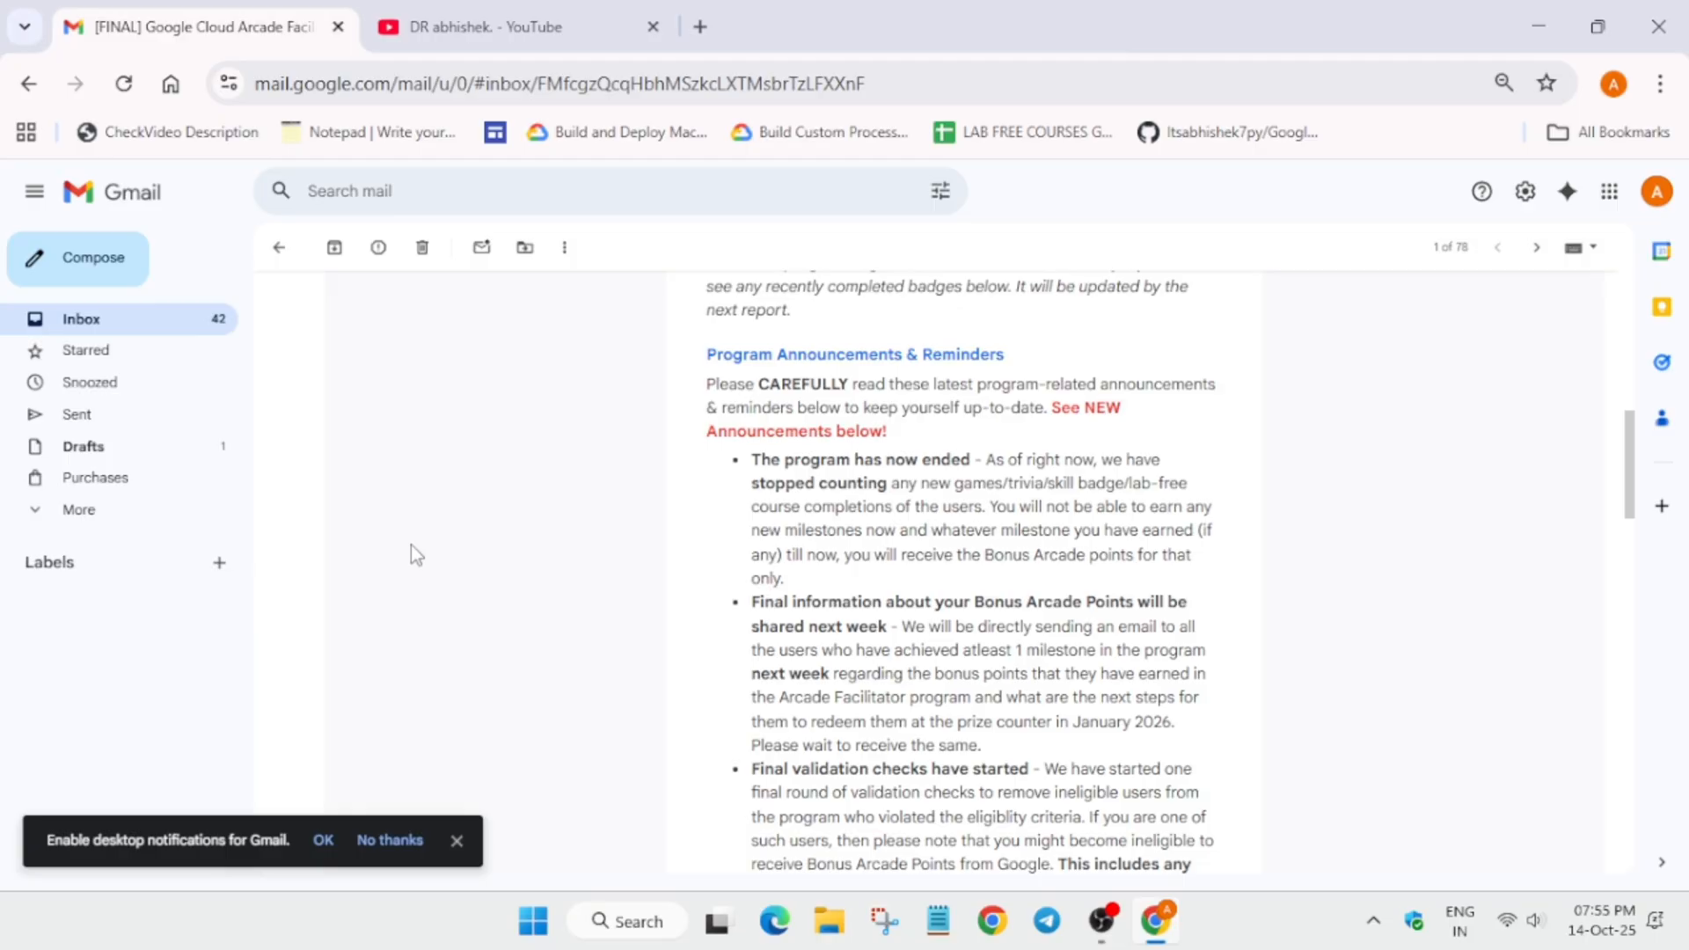
pyautogui.scroll(-3)
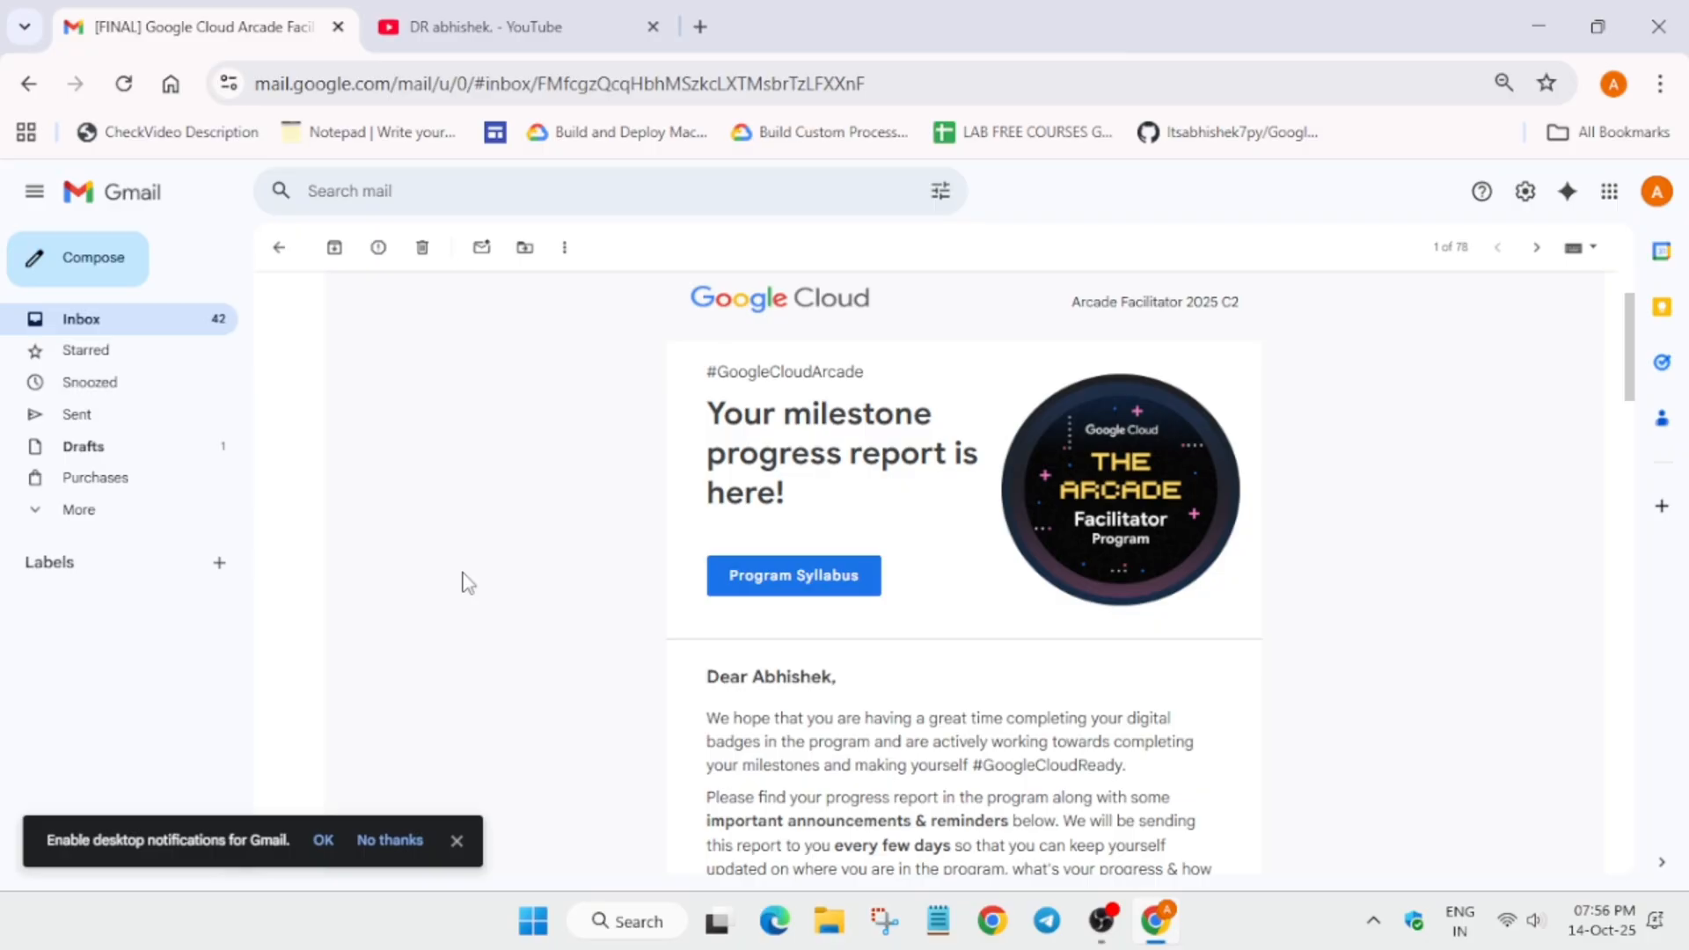
pyautogui.moveTo(1191, 822)
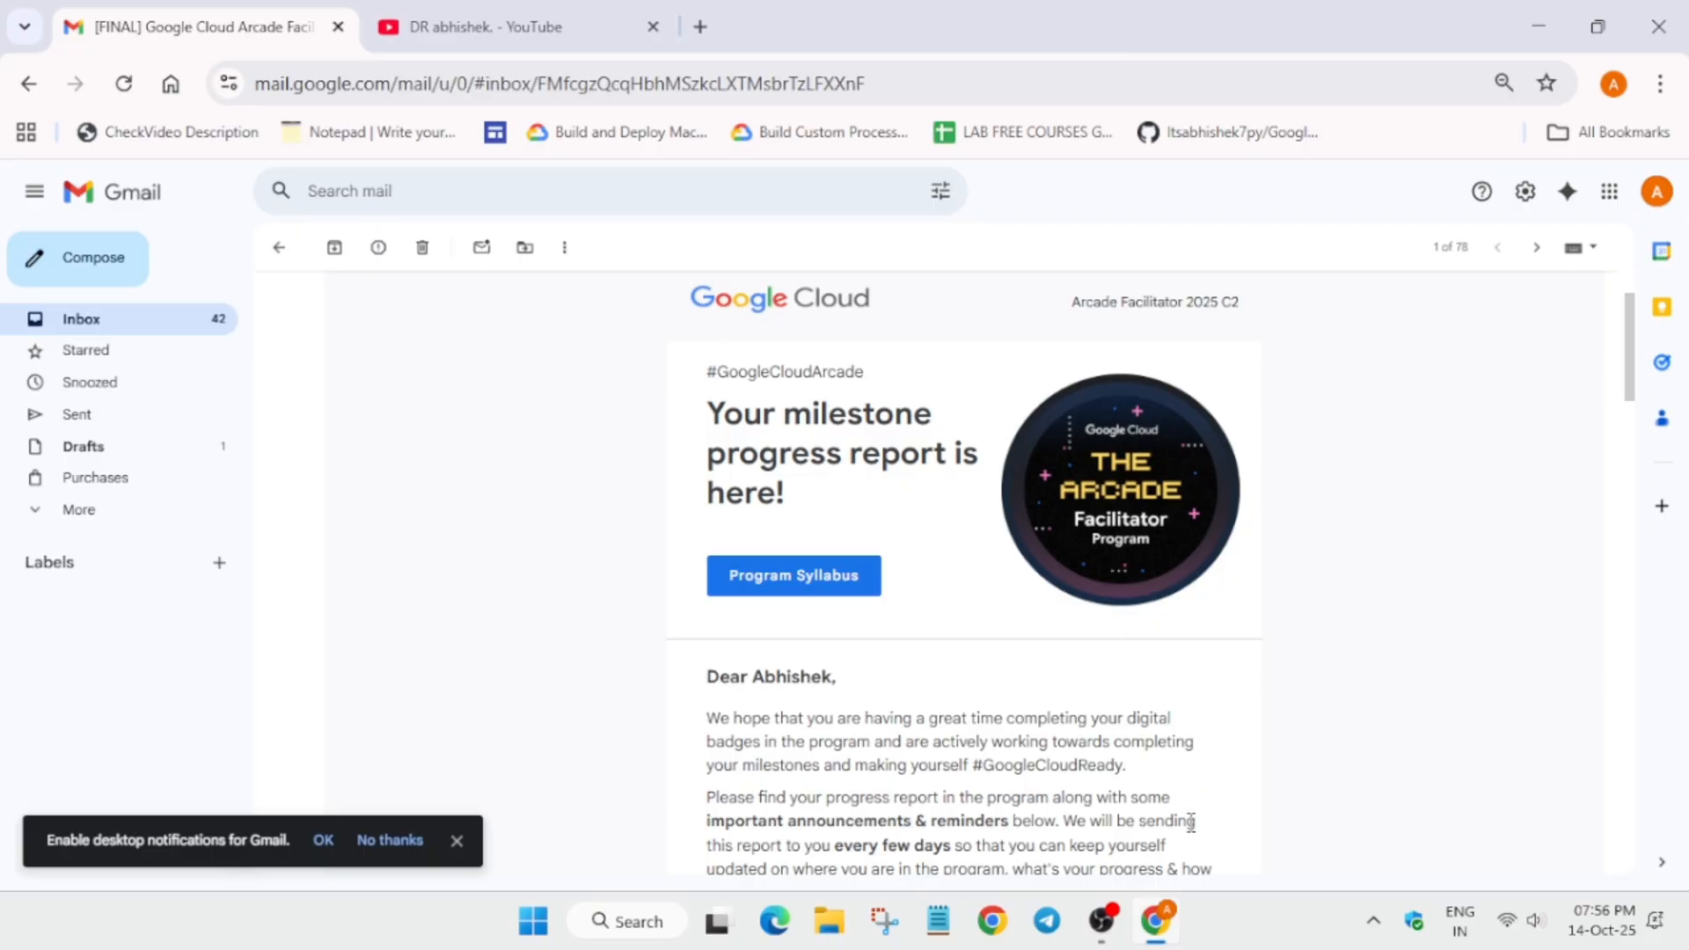